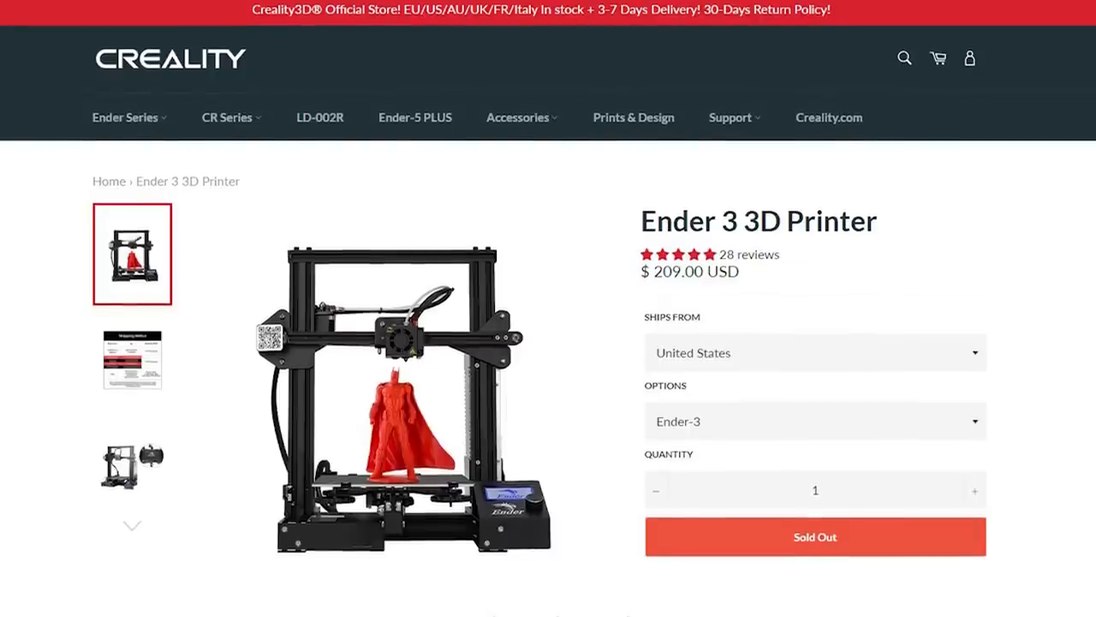
Browse CHEP's 64-video Ender 3 playlist down to the filament flow fix video
scroll("down", 3)
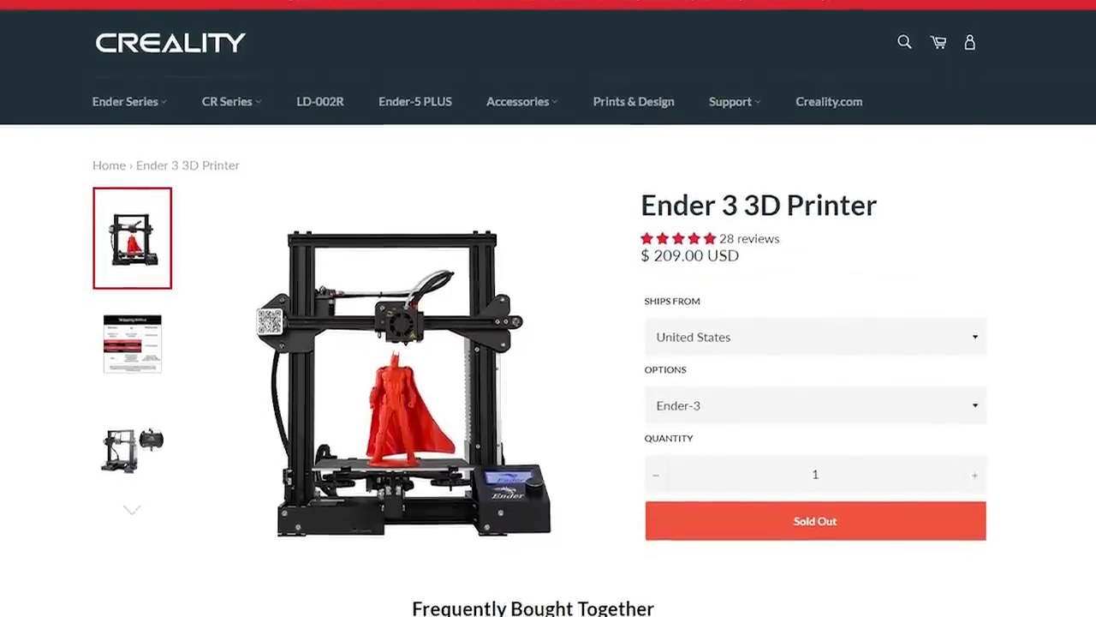
scroll("down", 3)
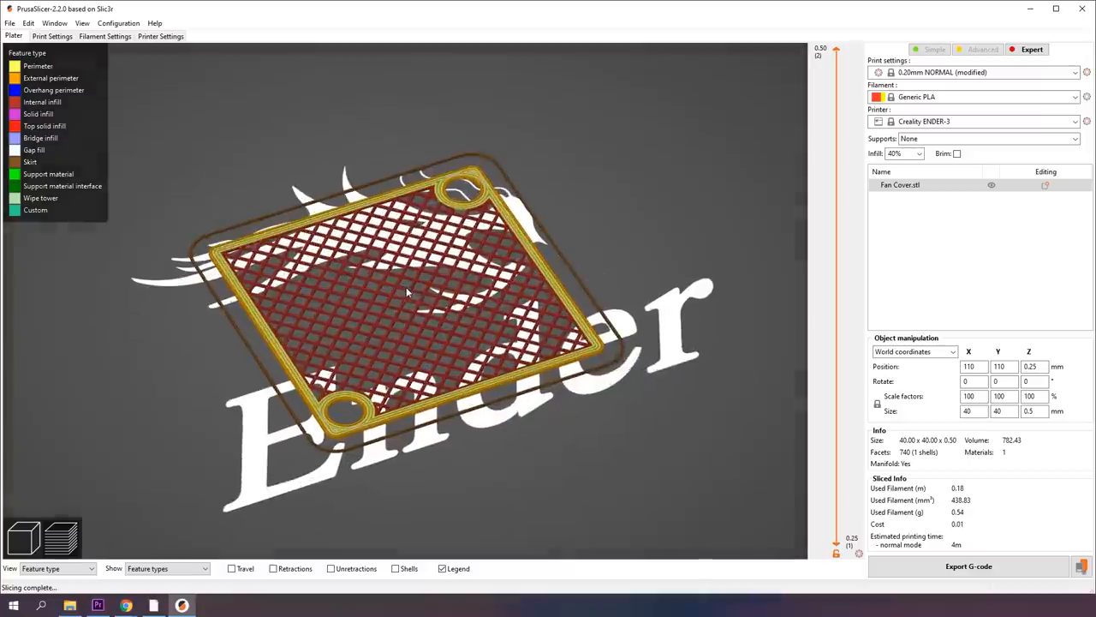
left_click_drag(408, 291, 510, 209)
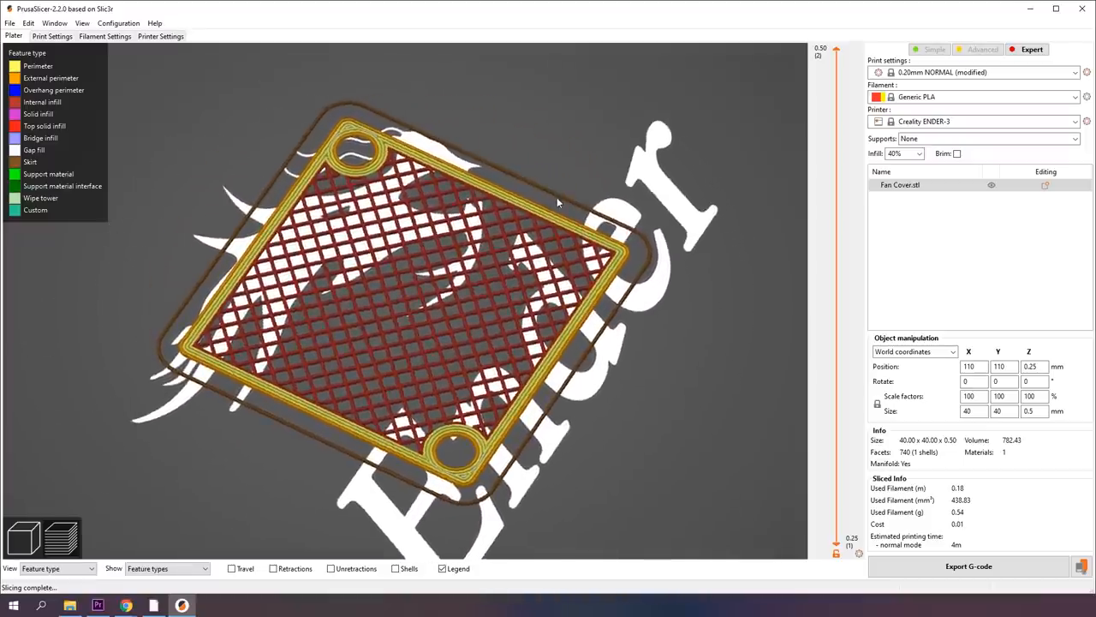
left_click(152, 607)
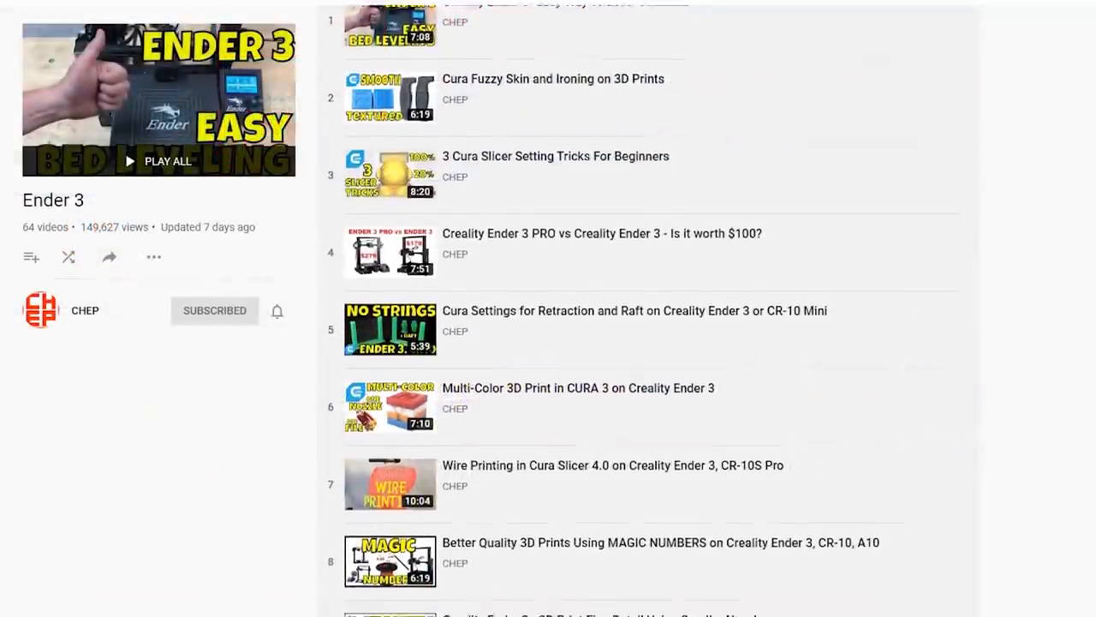
scroll("down", 3)
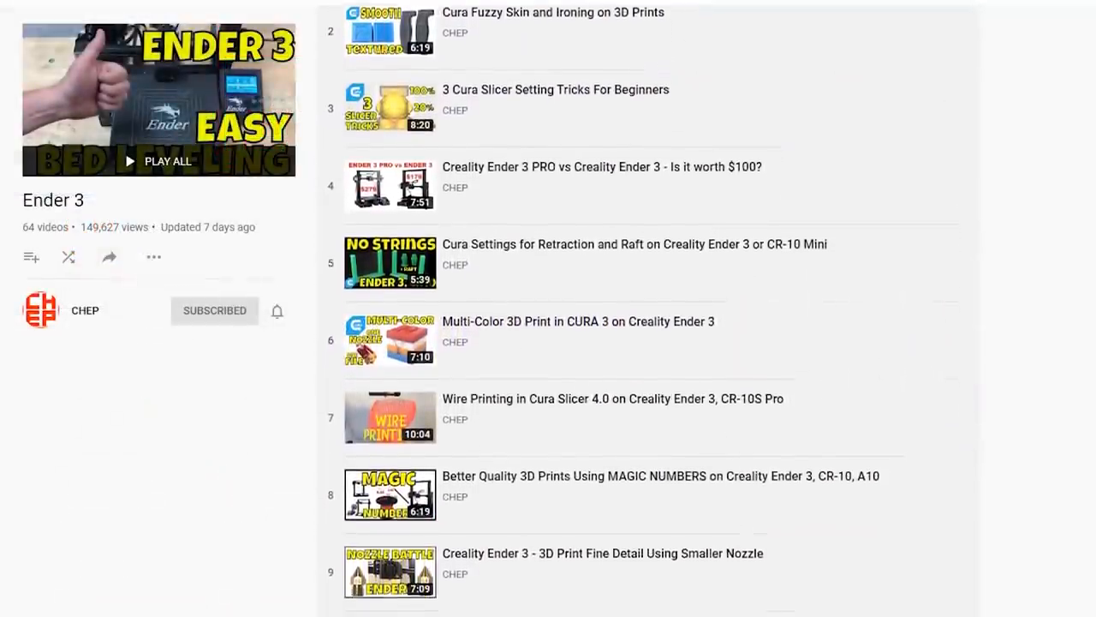
scroll("down", 3)
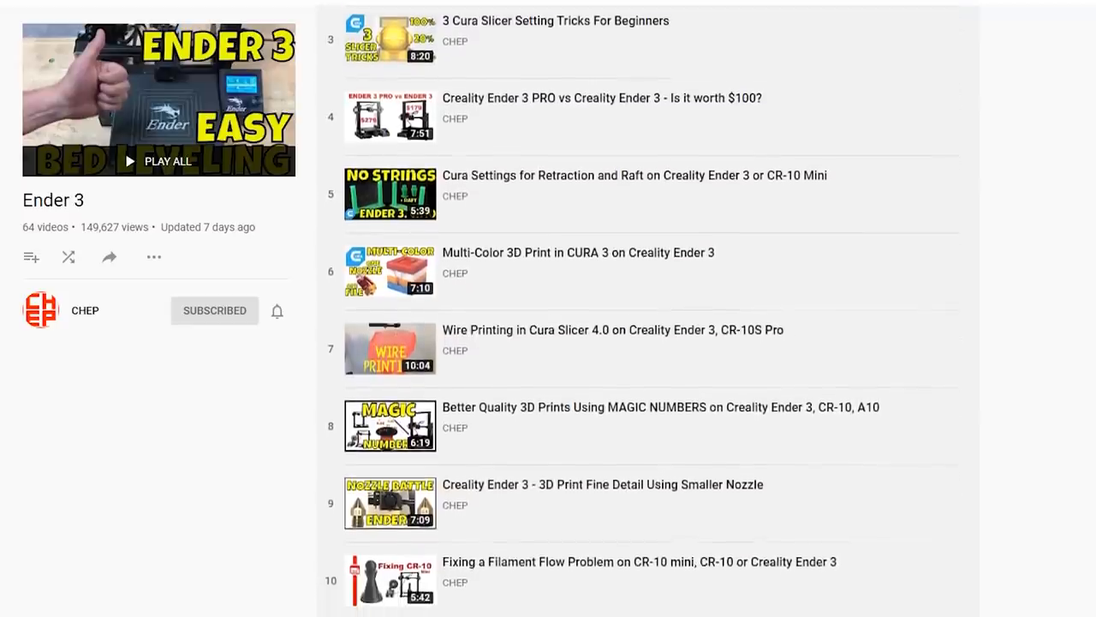